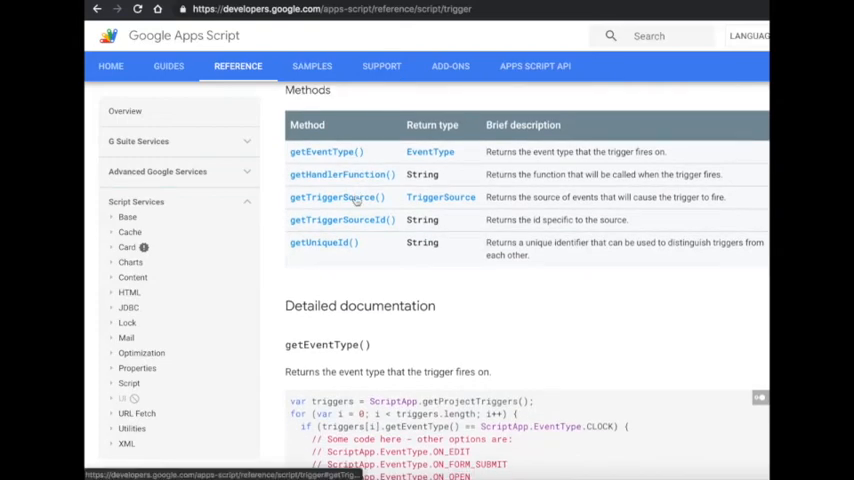
pyautogui.moveTo(322, 104)
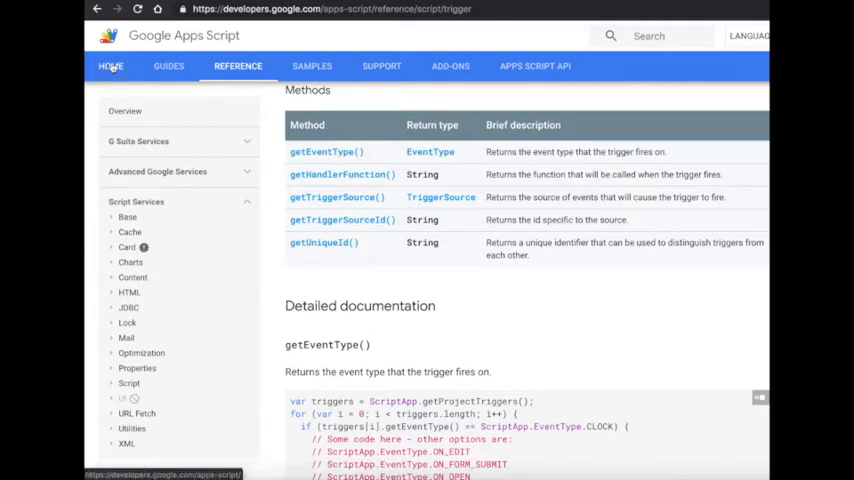
# - Return to the Apps Script documentation home and move down toward the Reference links
pyautogui.click(112, 66)
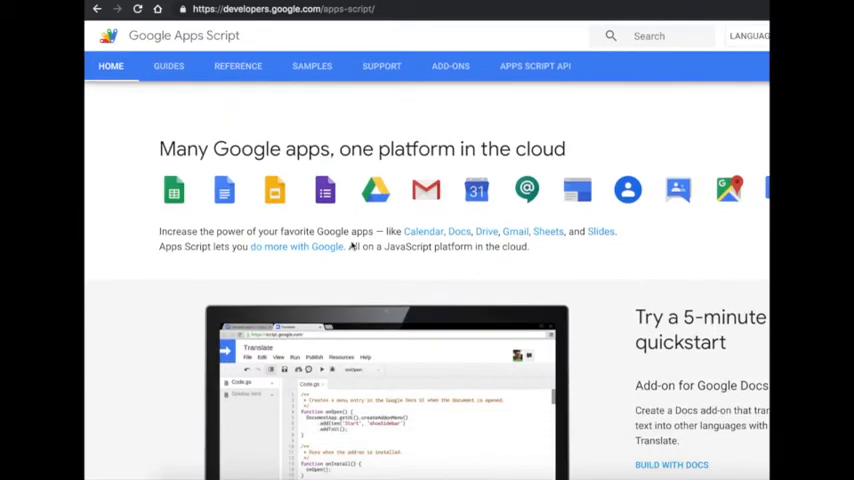
pyautogui.scroll(-3)
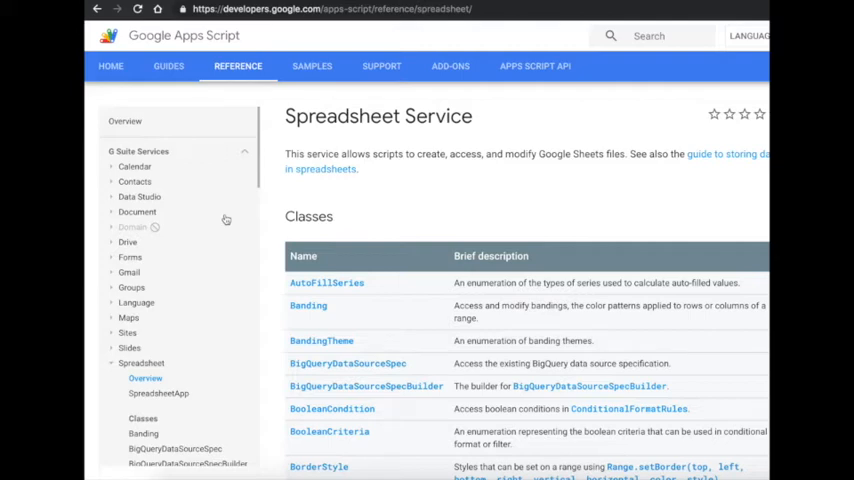
pyautogui.moveTo(312, 196)
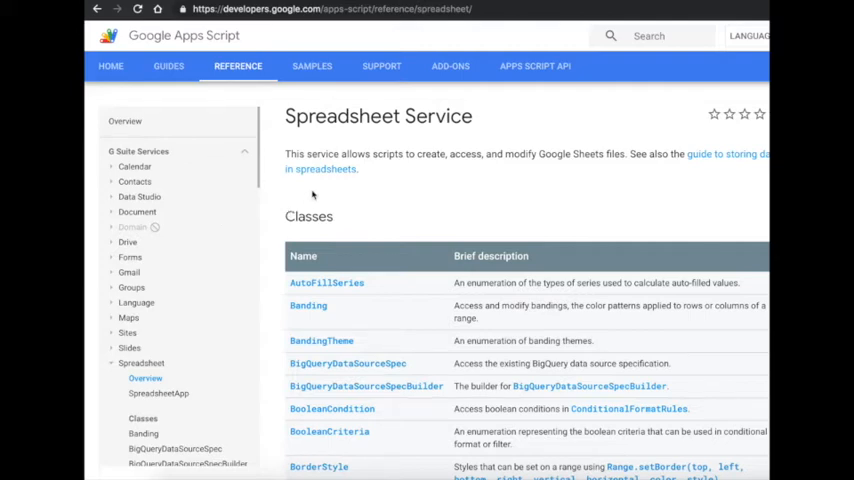
pyautogui.moveTo(420, 202)
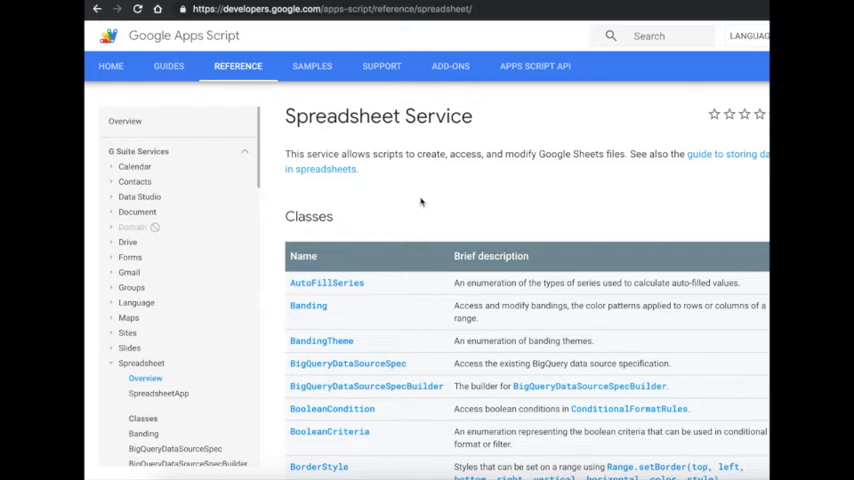
pyautogui.moveTo(456, 220)
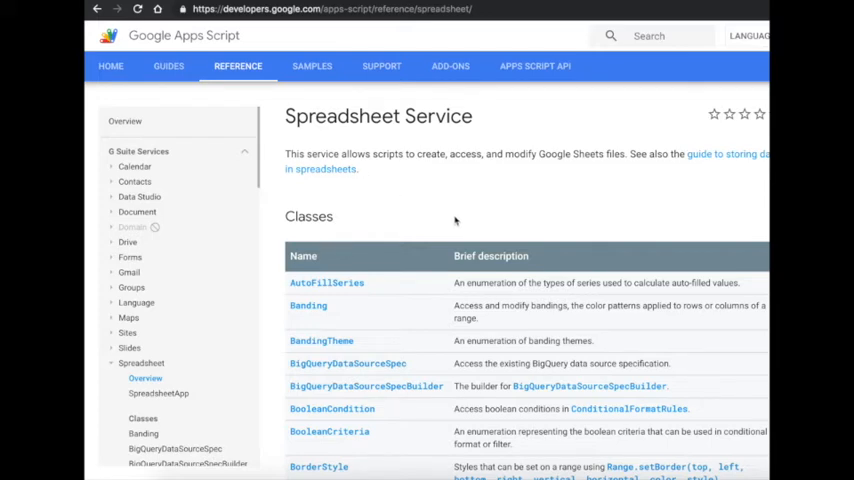
pyautogui.moveTo(462, 192)
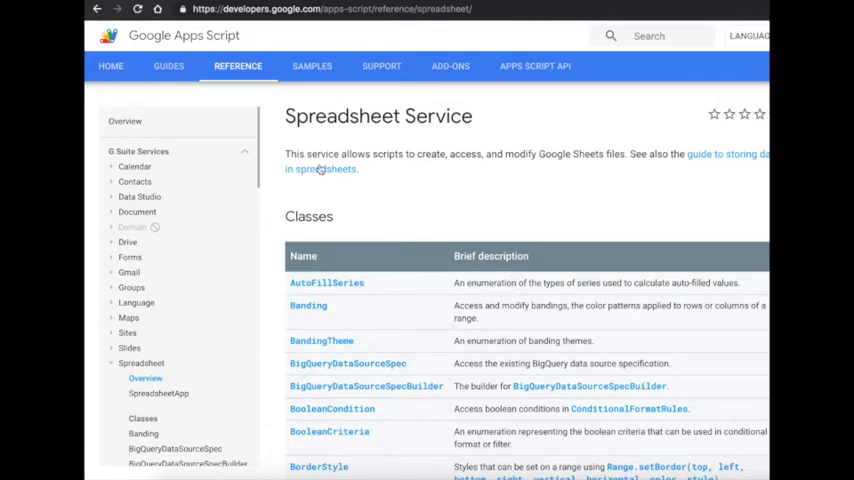
pyautogui.moveTo(322, 168)
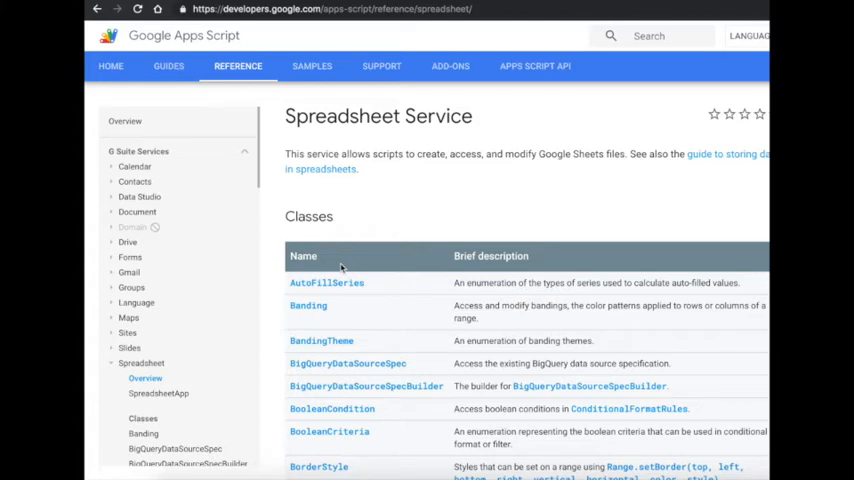
pyautogui.moveTo(348, 282)
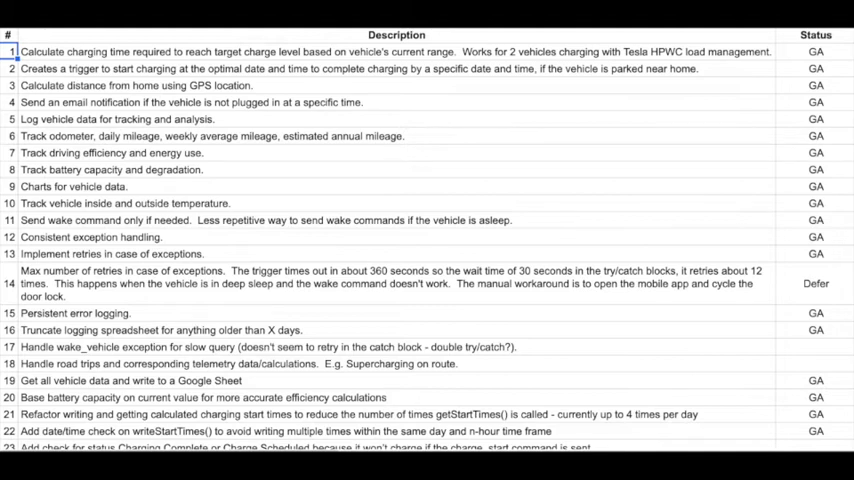
pyautogui.moveTo(372, 130)
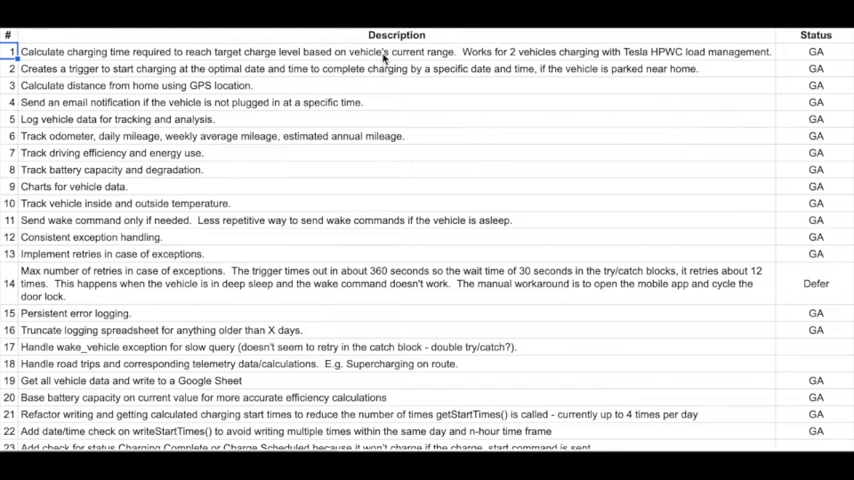
pyautogui.moveTo(372, 80)
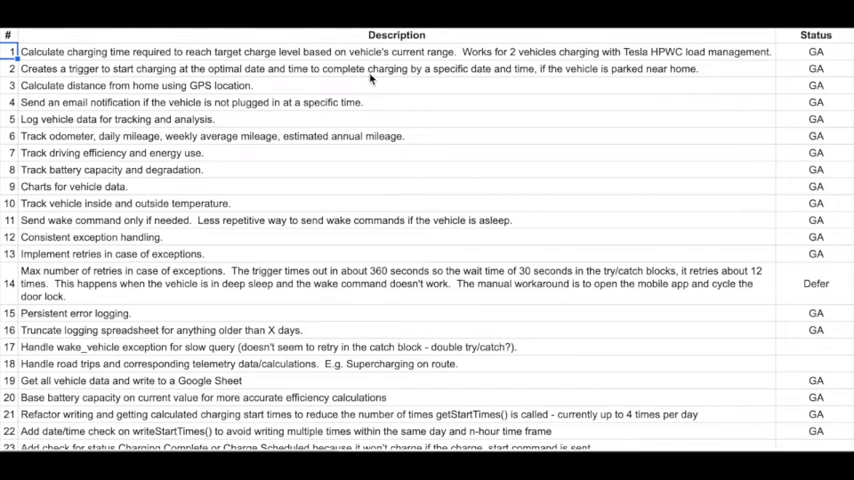
pyautogui.moveTo(450, 84)
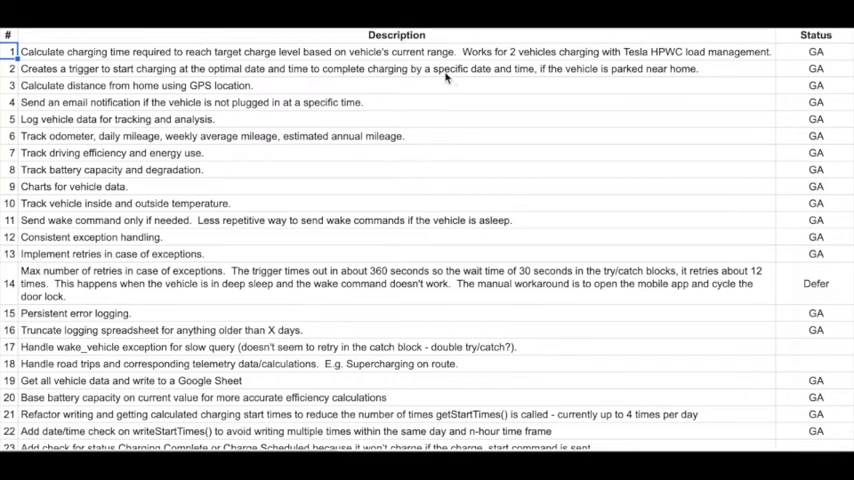
pyautogui.moveTo(108, 74)
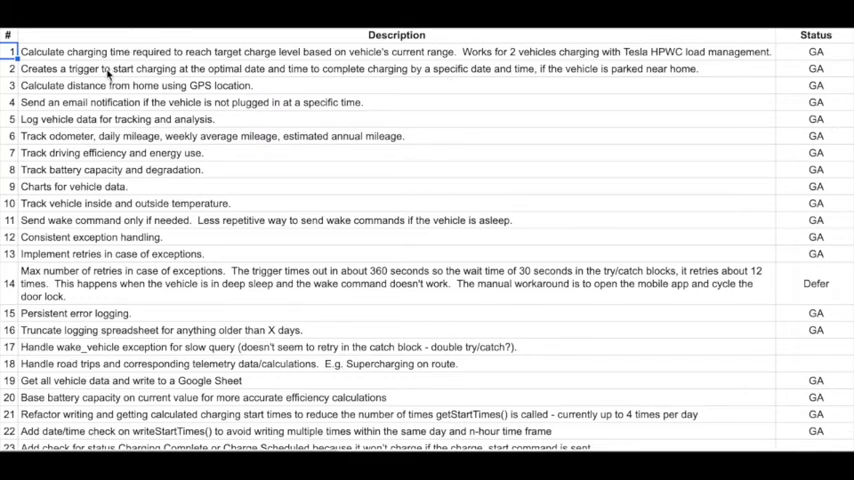
# - Review feature 2 (start-charging trigger) and feature 3 (distance from home) in the Description column
pyautogui.click(12, 68)
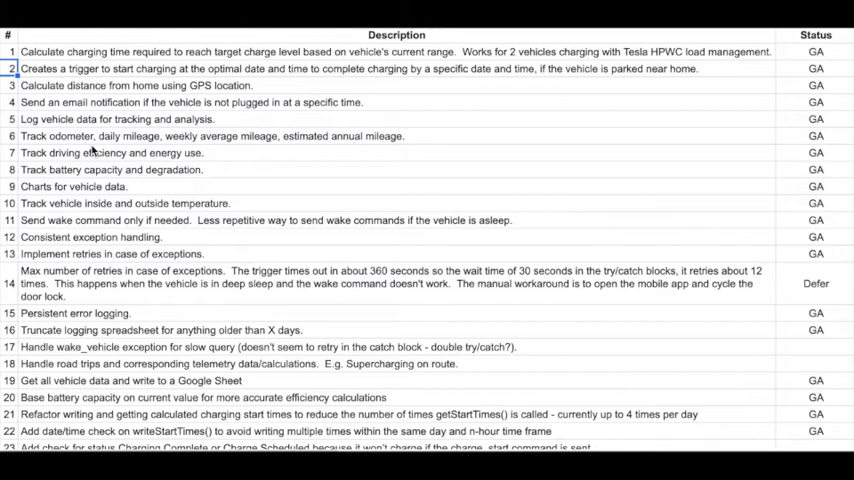
pyautogui.click(12, 84)
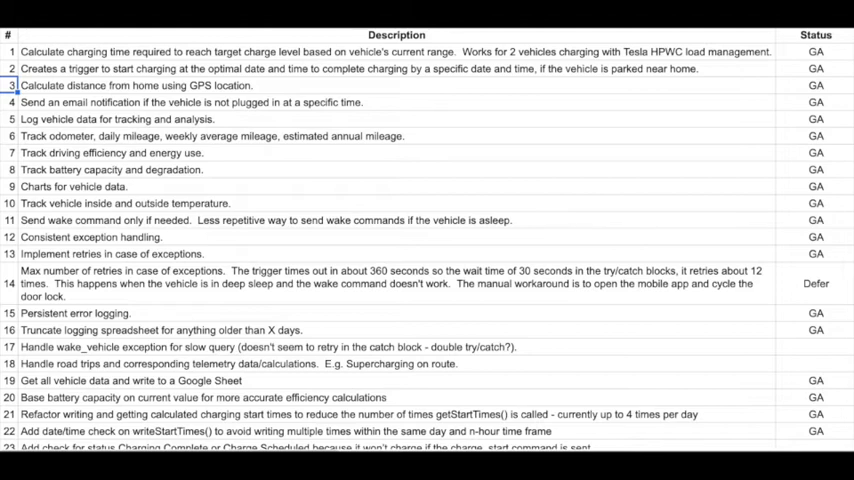
pyautogui.click(10, 102)
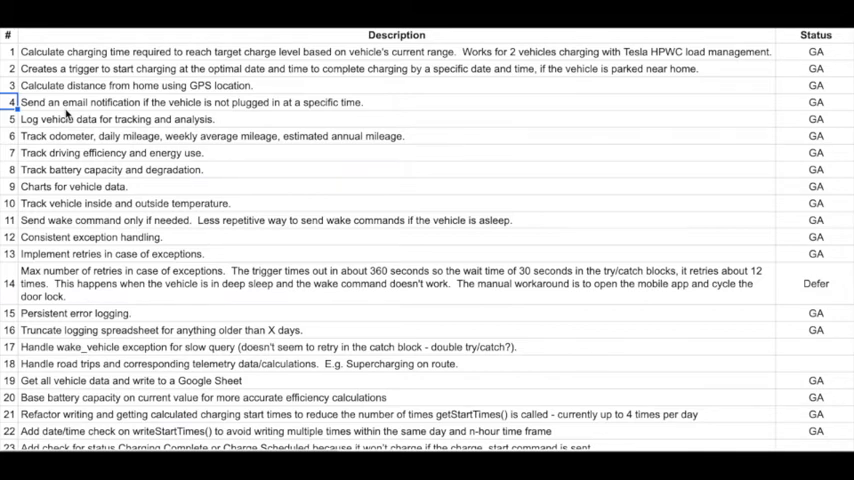
pyautogui.click(8, 120)
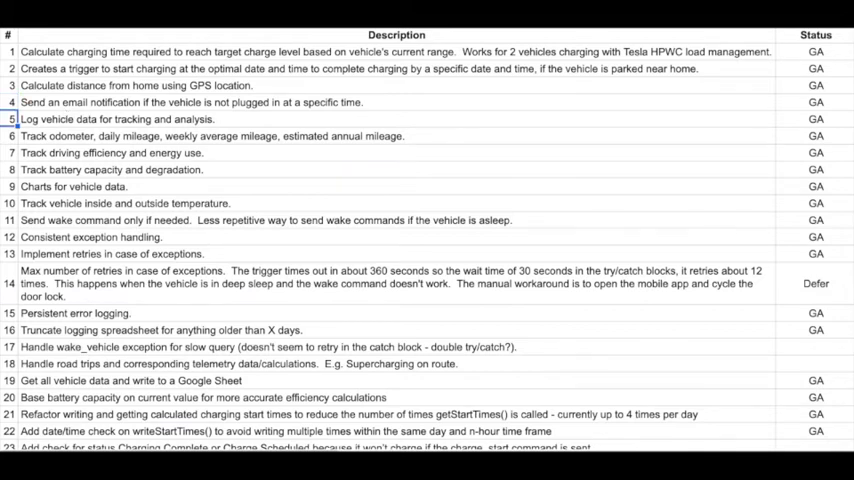
pyautogui.moveTo(28, 204)
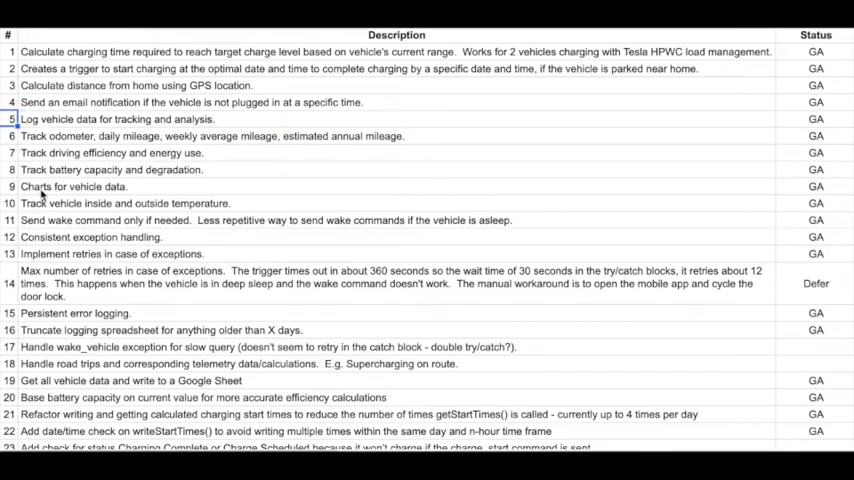
pyautogui.click(10, 136)
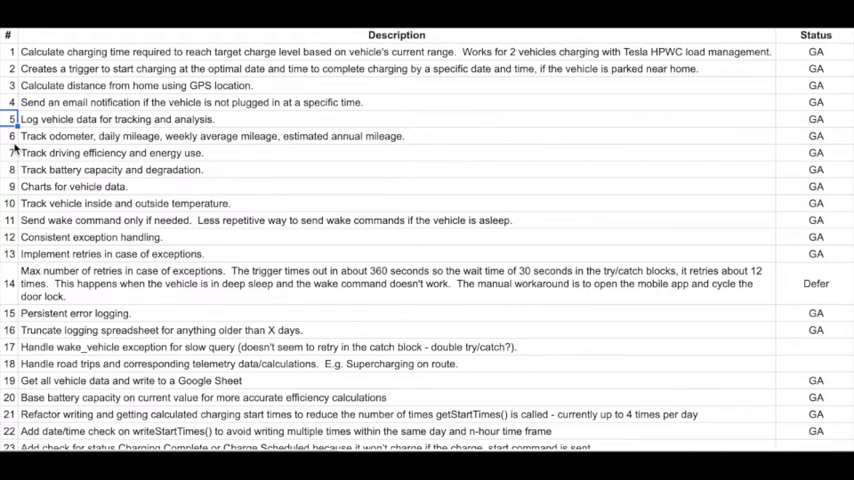
pyautogui.click(8, 136)
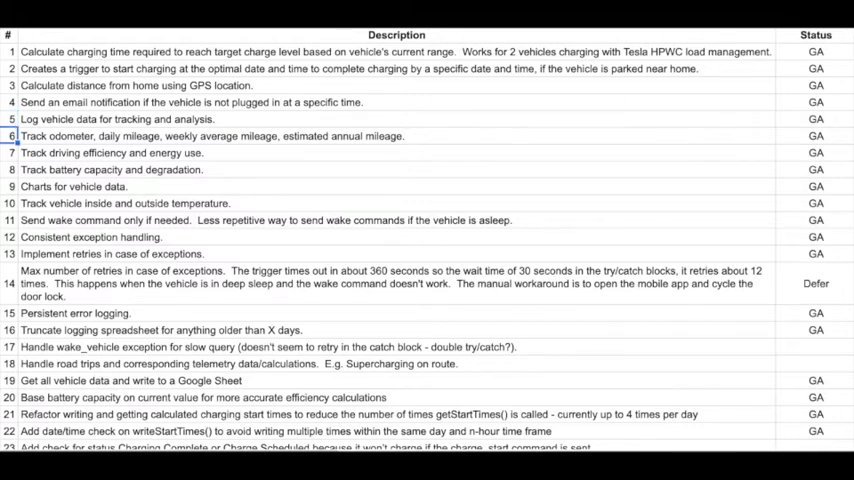
pyautogui.click(8, 120)
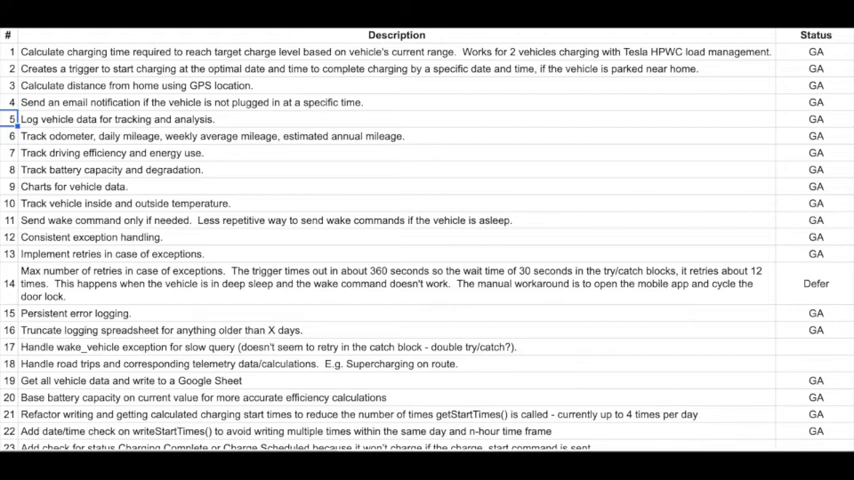
pyautogui.click(10, 136)
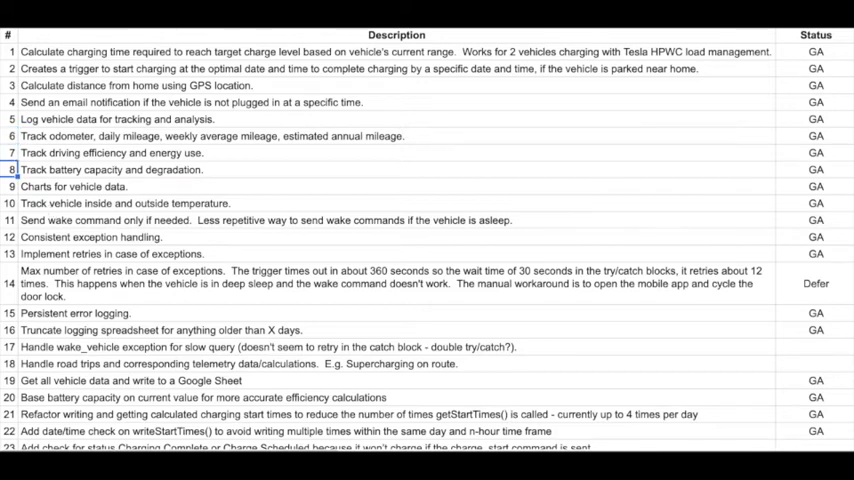
pyautogui.click(12, 152)
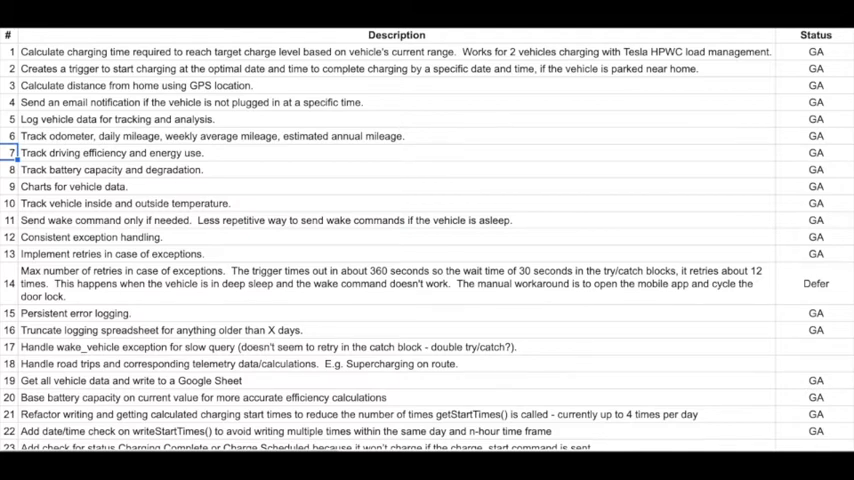
pyautogui.click(10, 168)
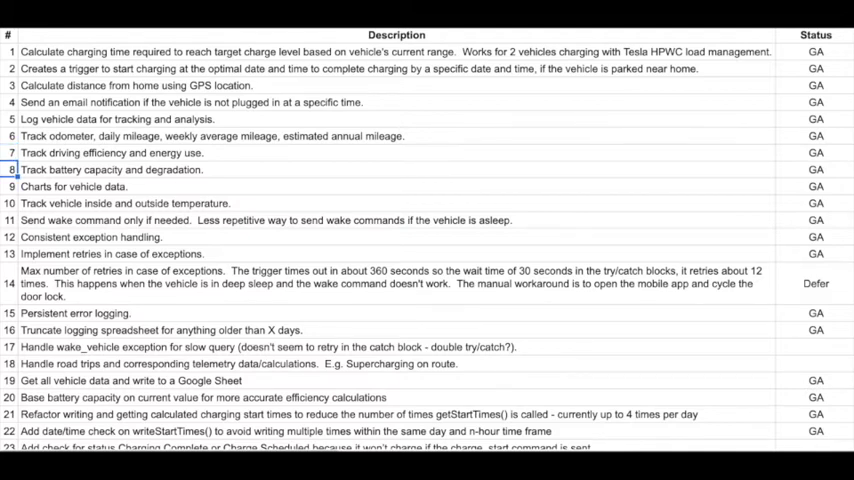
pyautogui.click(12, 152)
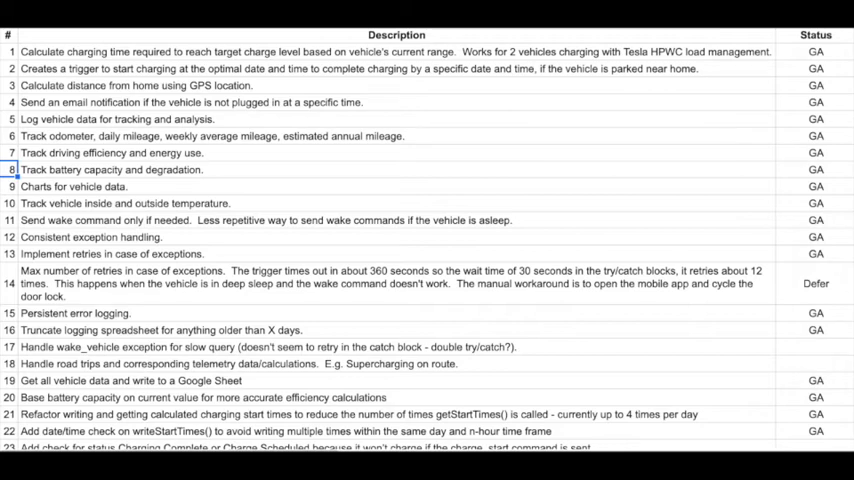
pyautogui.click(10, 186)
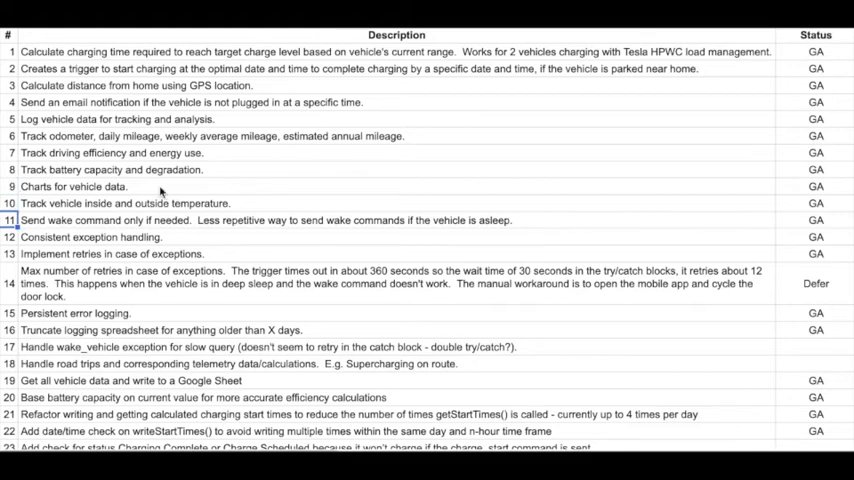
pyautogui.scroll(-3)
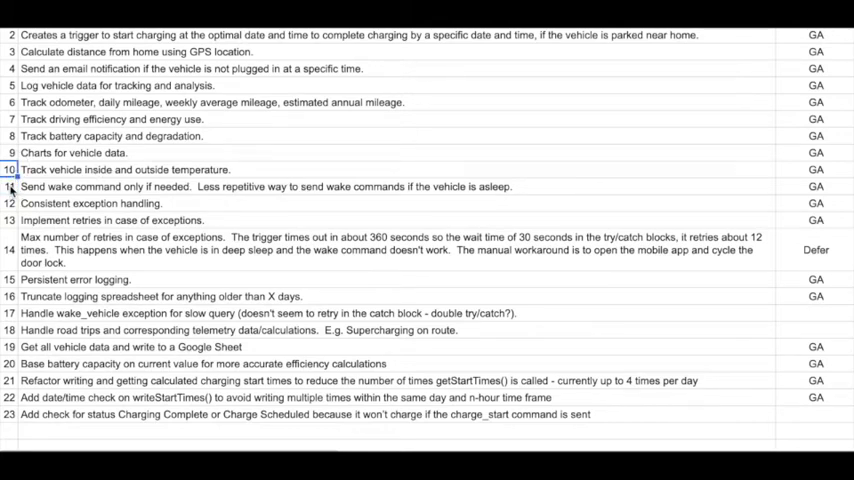
pyautogui.click(12, 186)
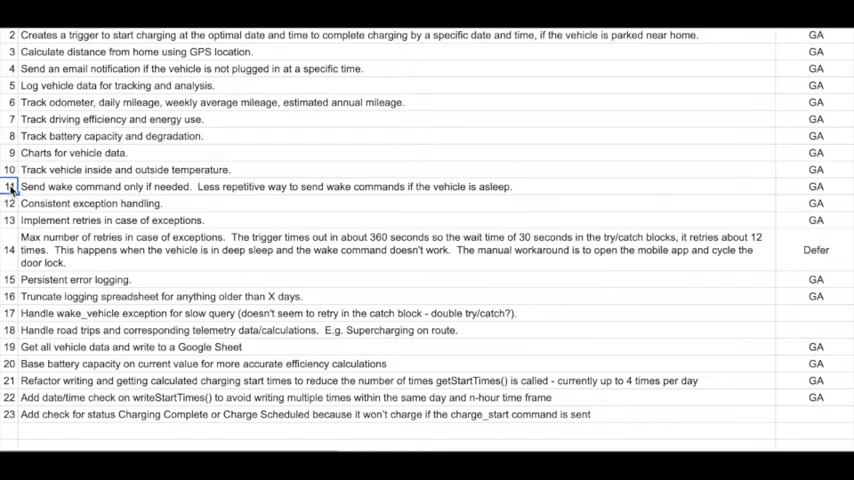
pyautogui.click(12, 168)
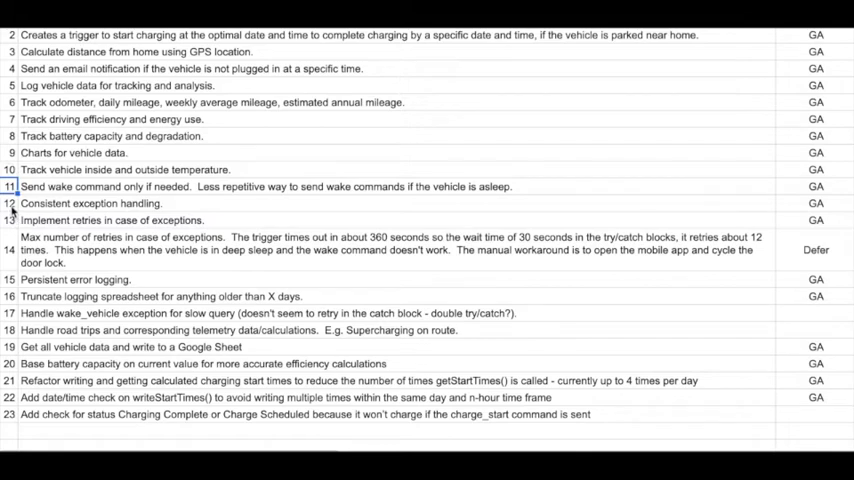
pyautogui.click(10, 168)
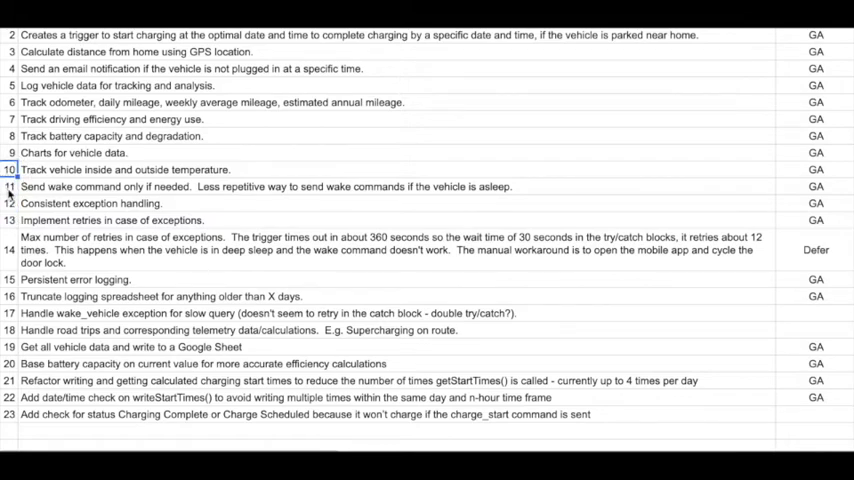
pyautogui.click(12, 196)
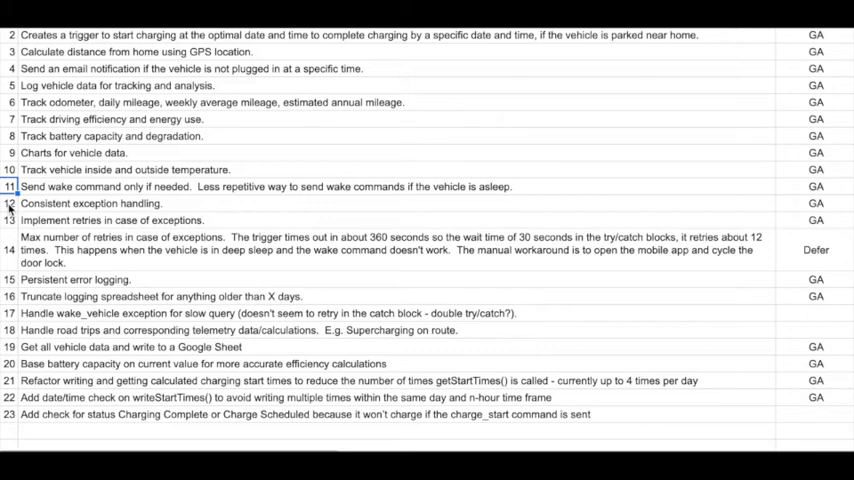
pyautogui.click(12, 204)
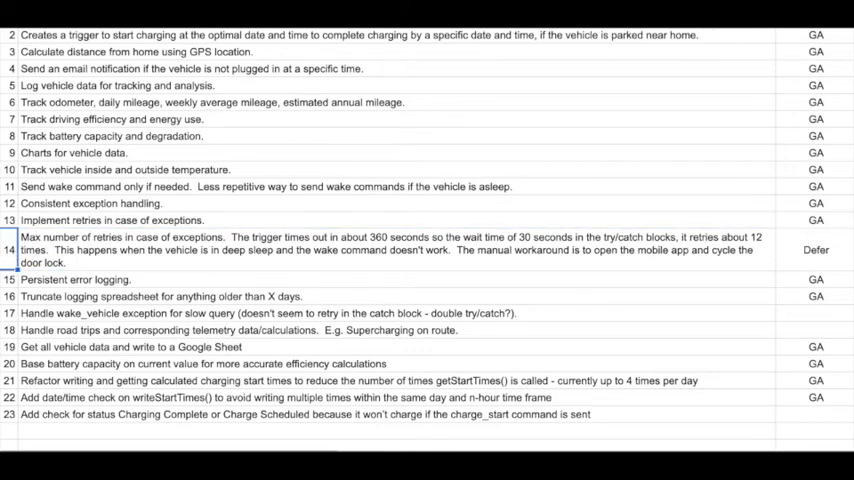
pyautogui.click(10, 280)
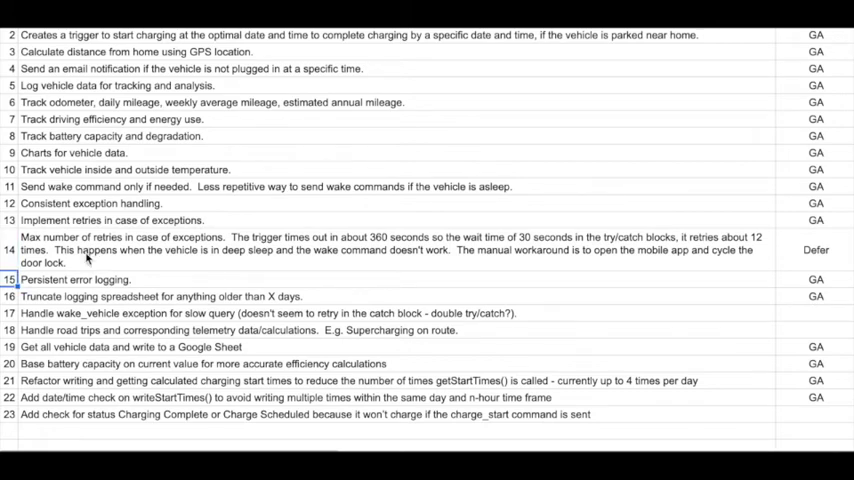
pyautogui.scroll(-3)
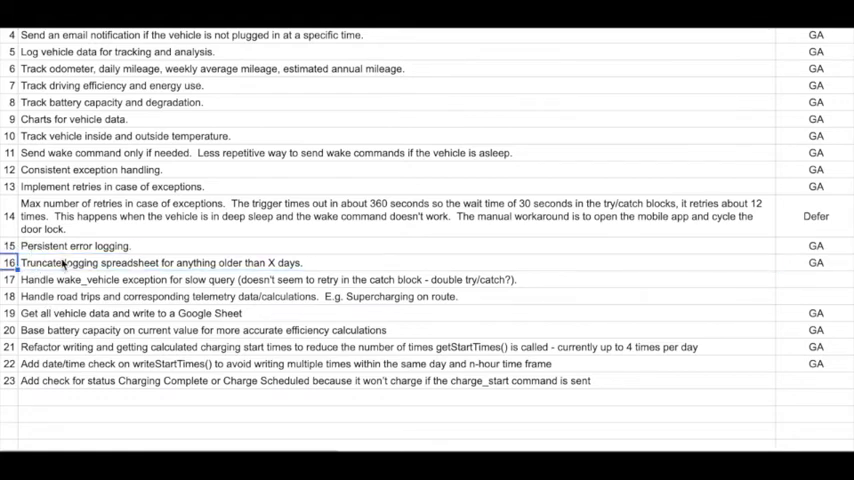
pyautogui.click(160, 262)
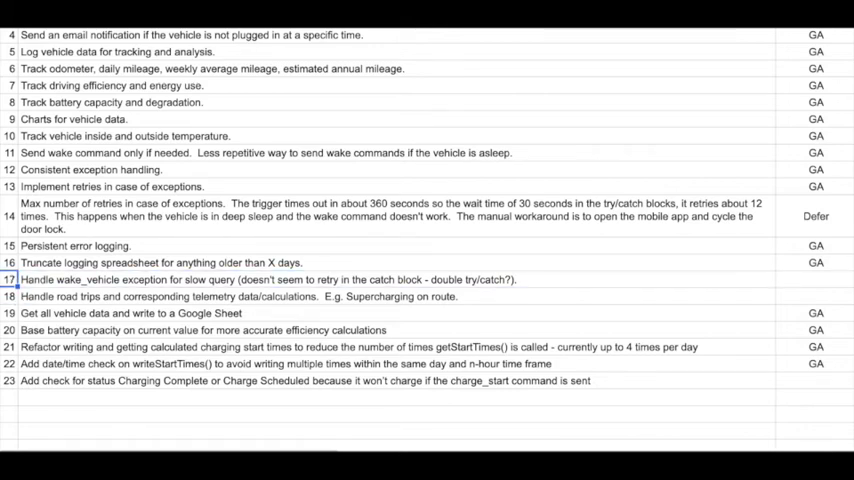
pyautogui.click(10, 296)
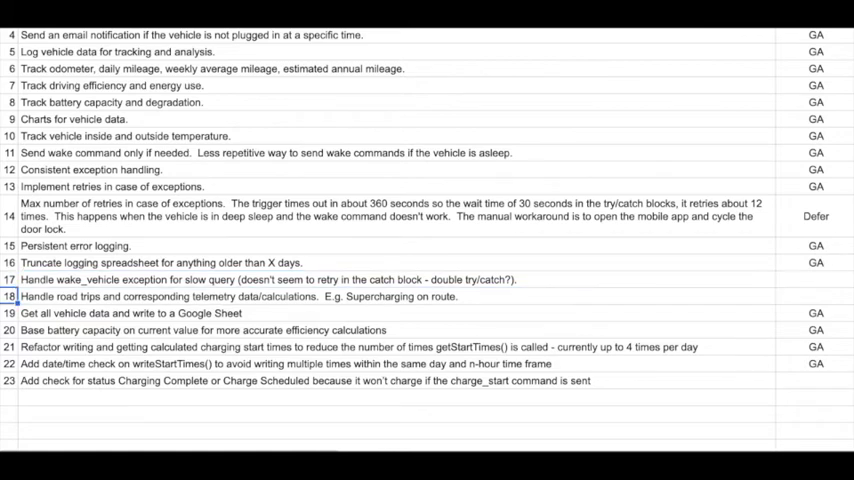
pyautogui.click(10, 280)
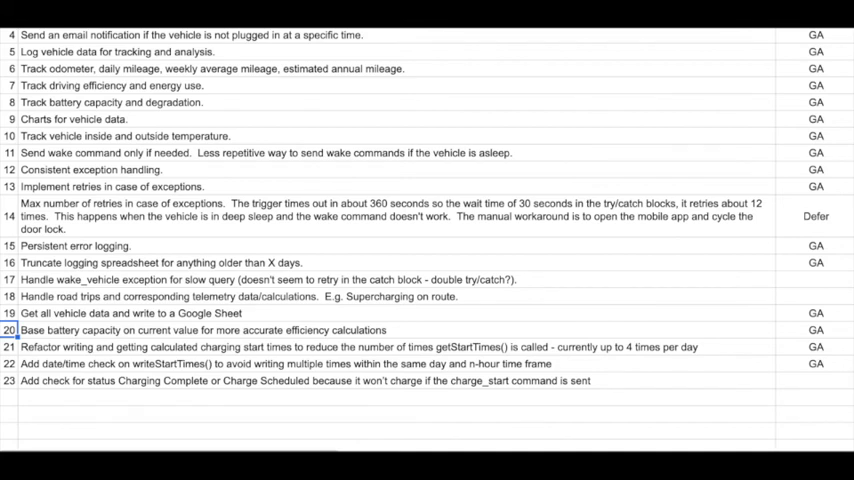
pyautogui.click(10, 348)
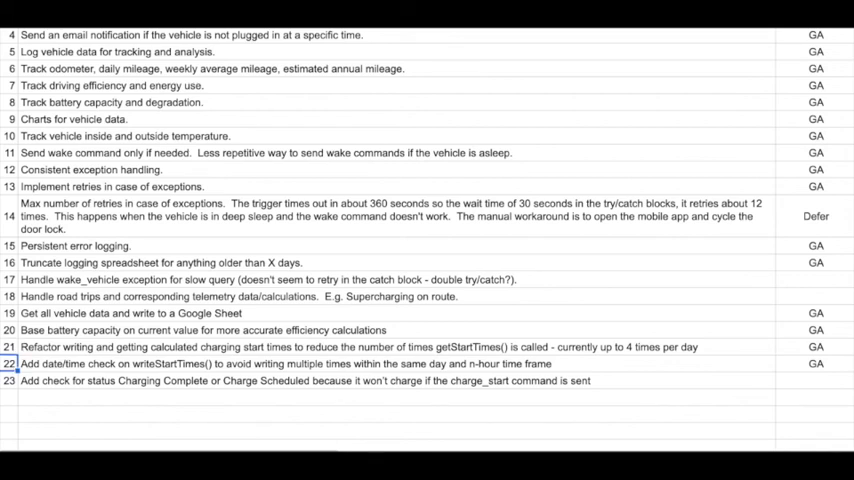
pyautogui.click(10, 380)
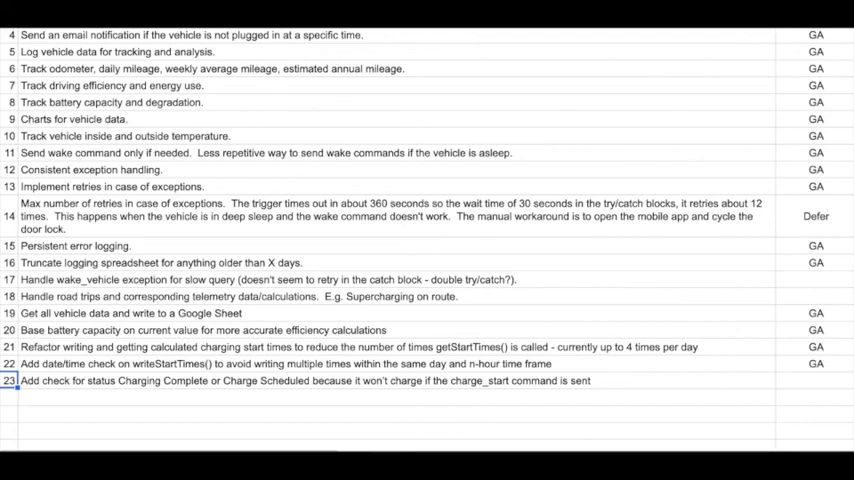
pyautogui.scroll(-3)
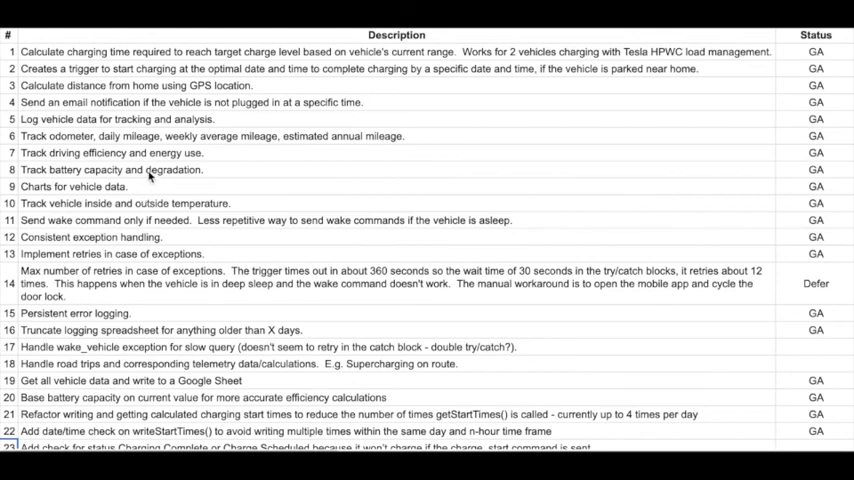
pyautogui.moveTo(206, 156)
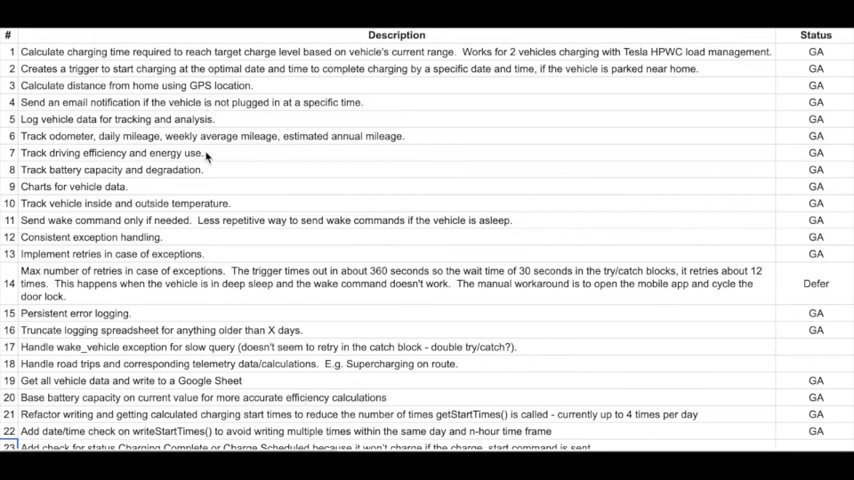
pyautogui.moveTo(176, 152)
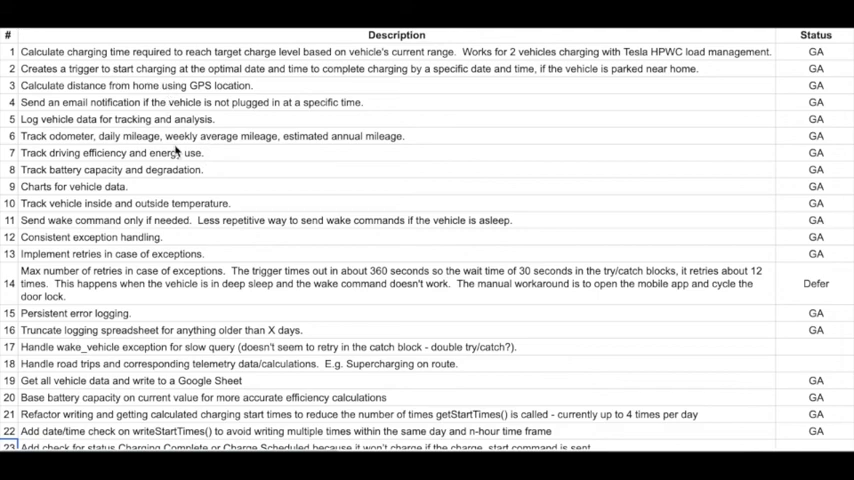